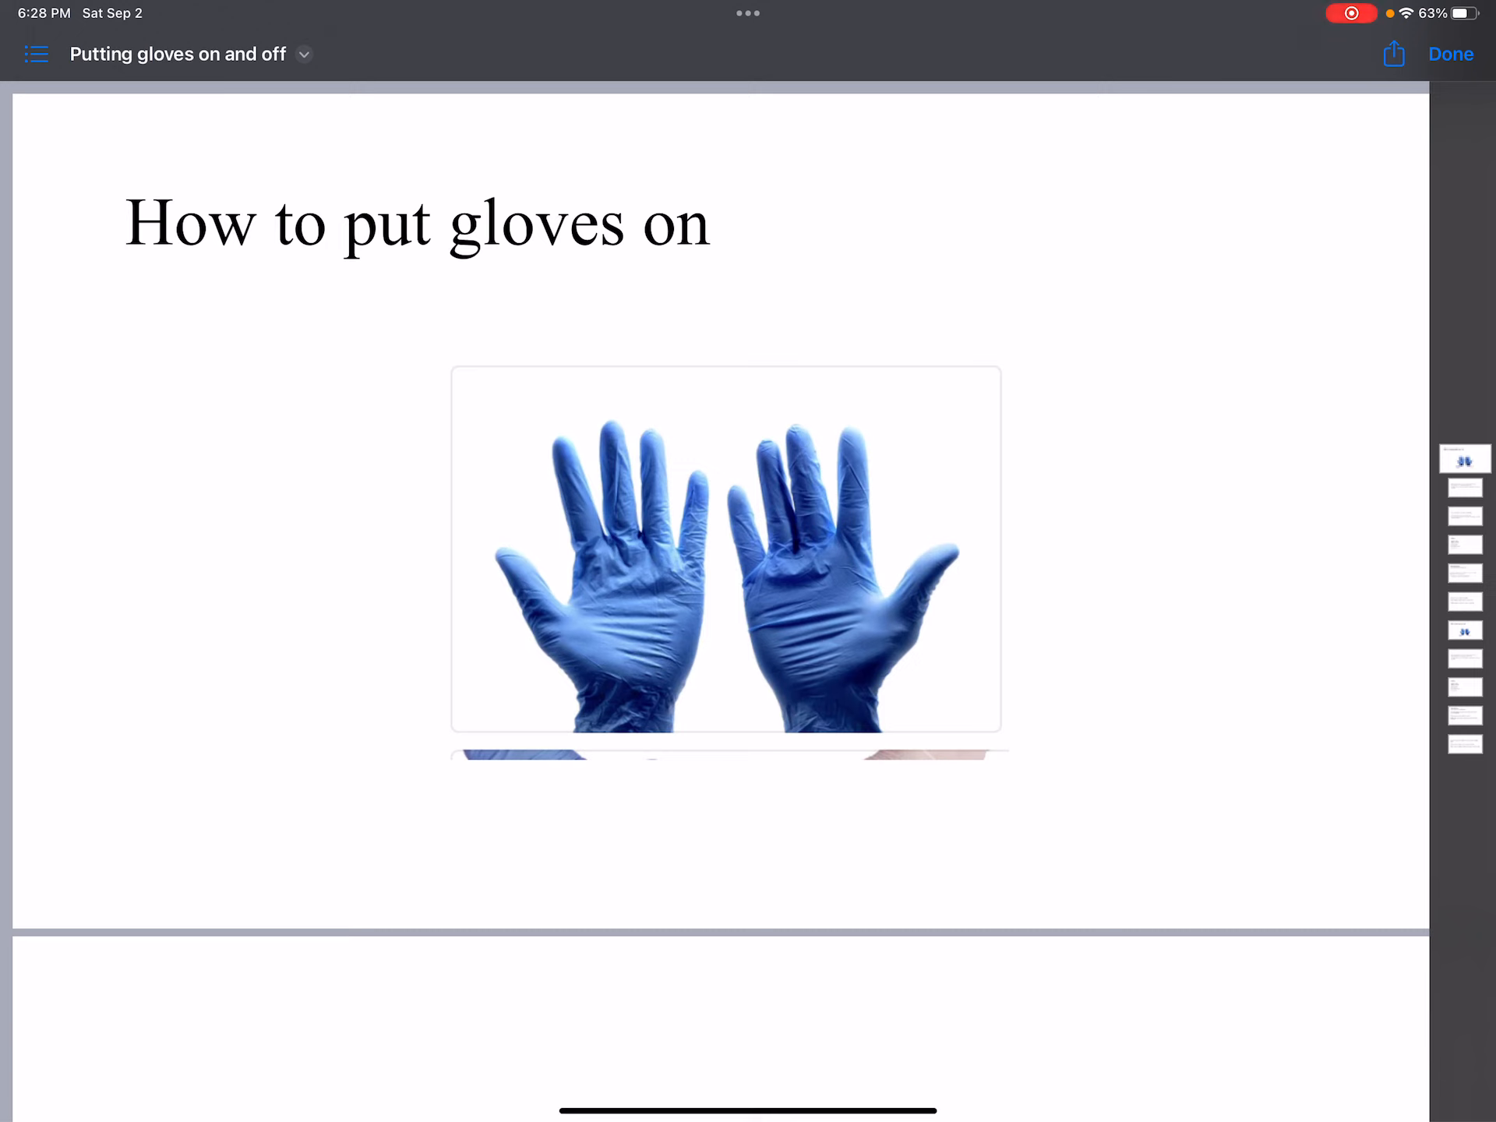
scroll(down, 3)
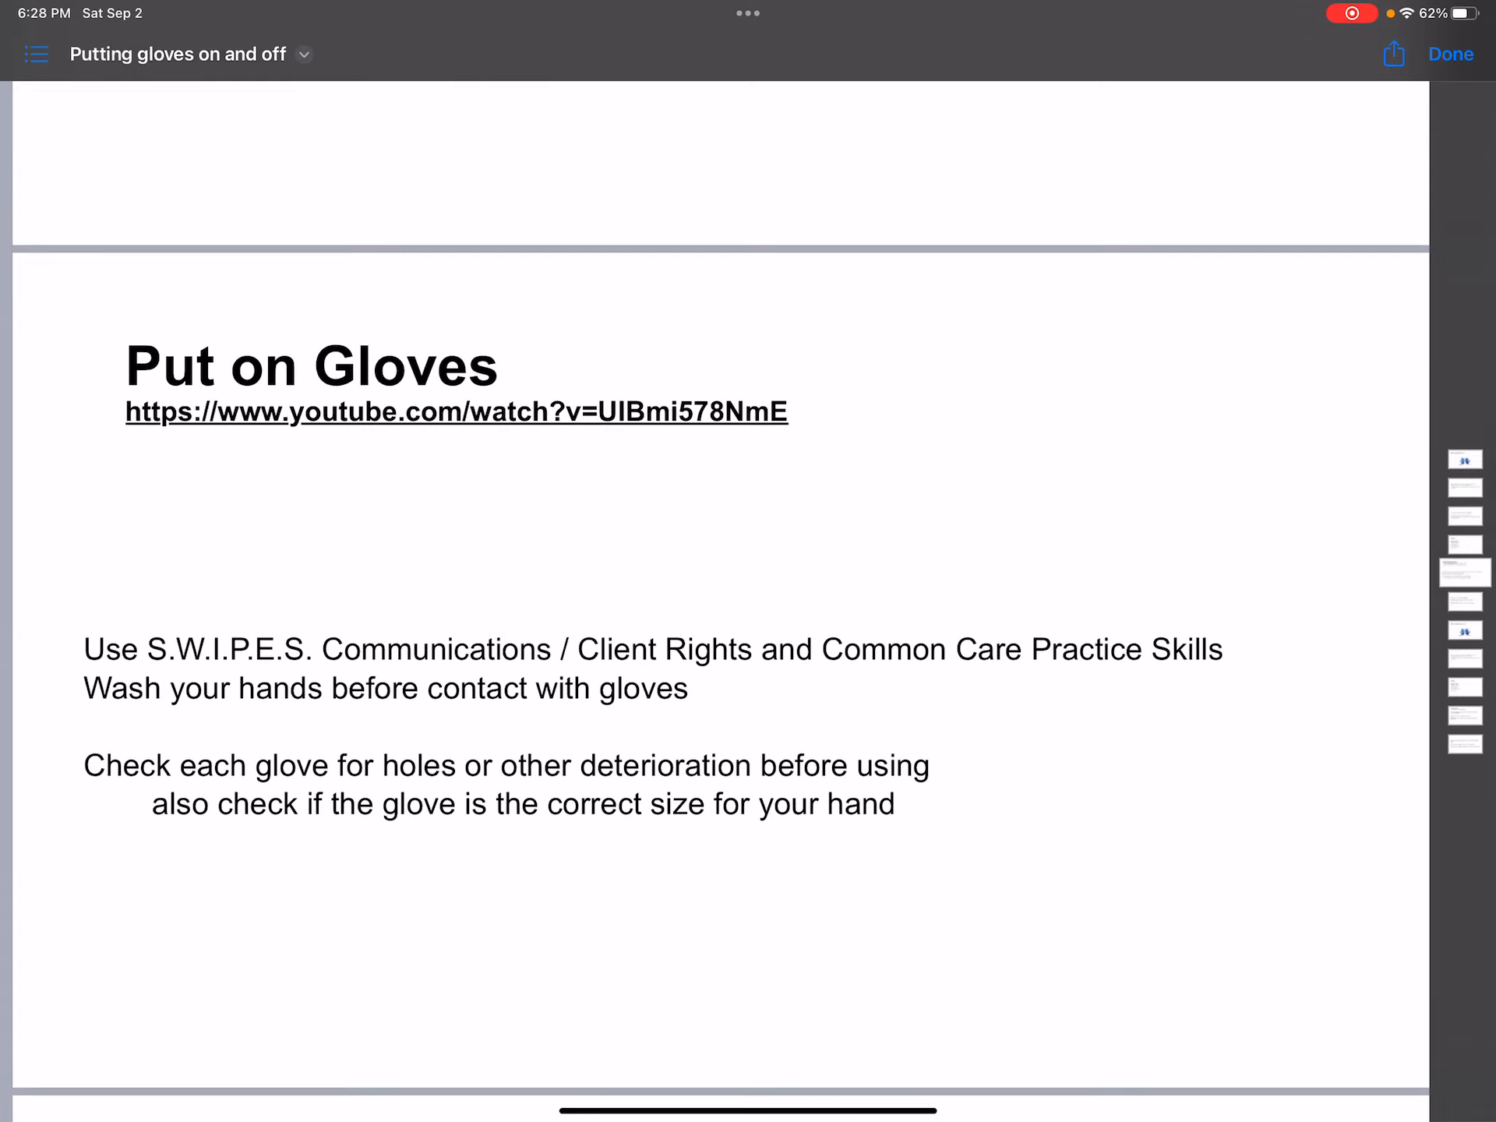
scroll(down, 3)
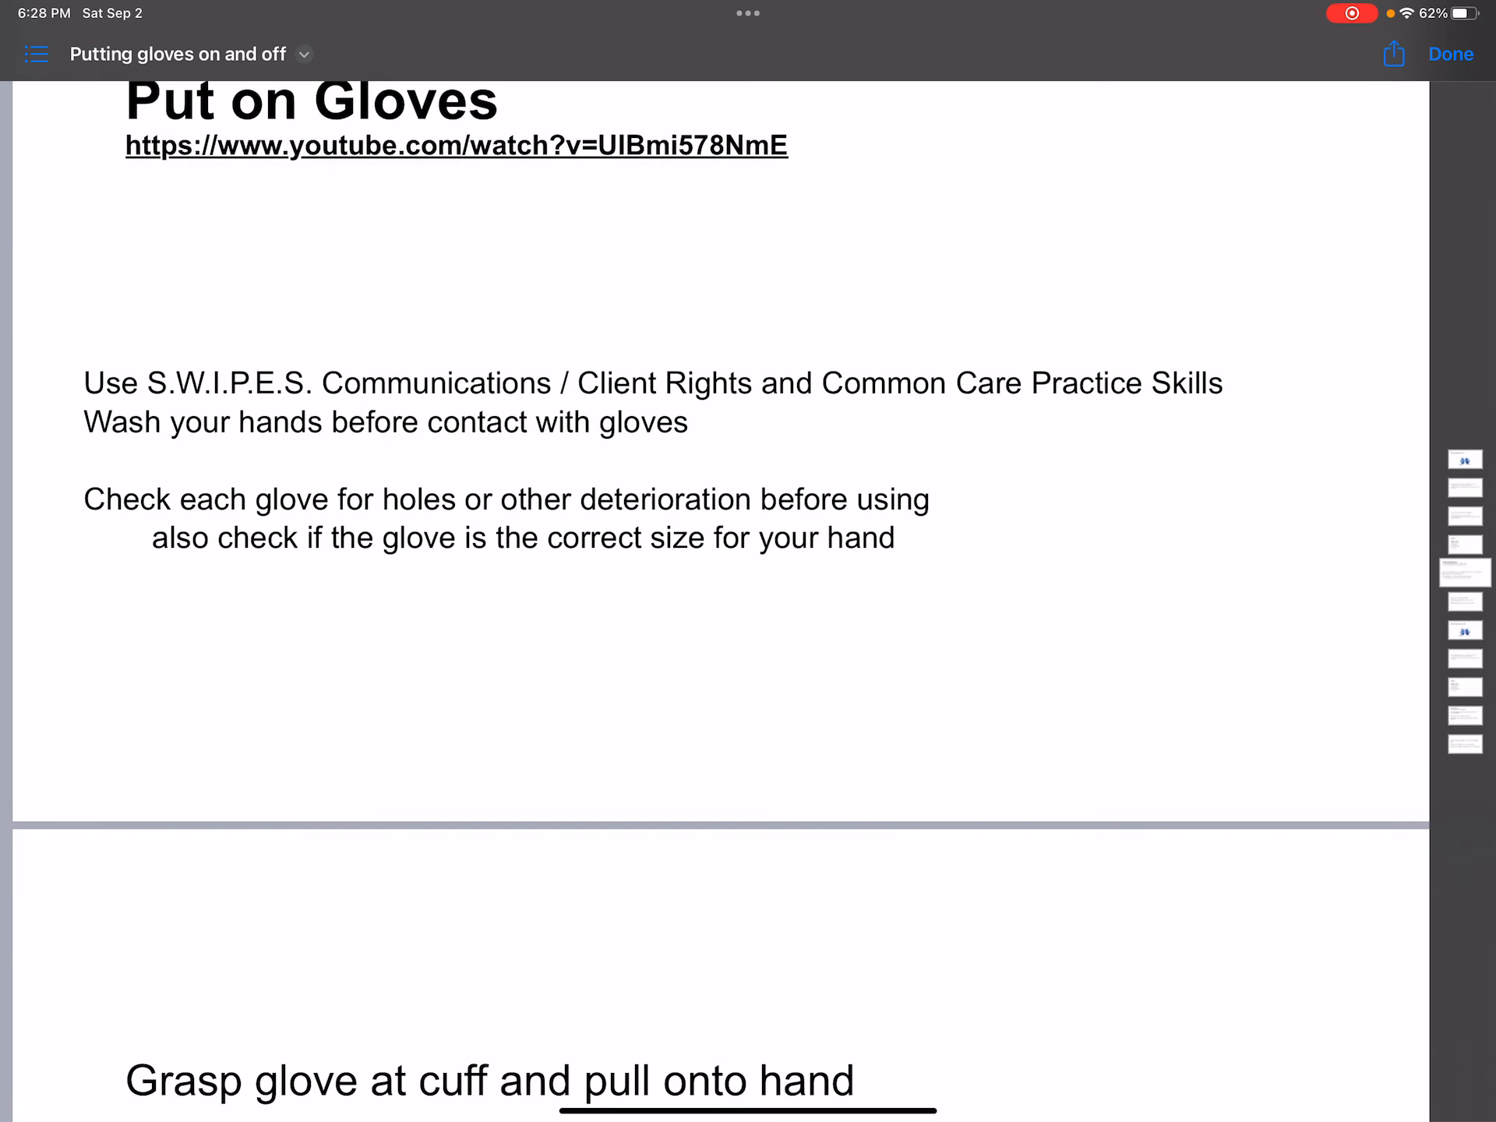
scroll(down, 3)
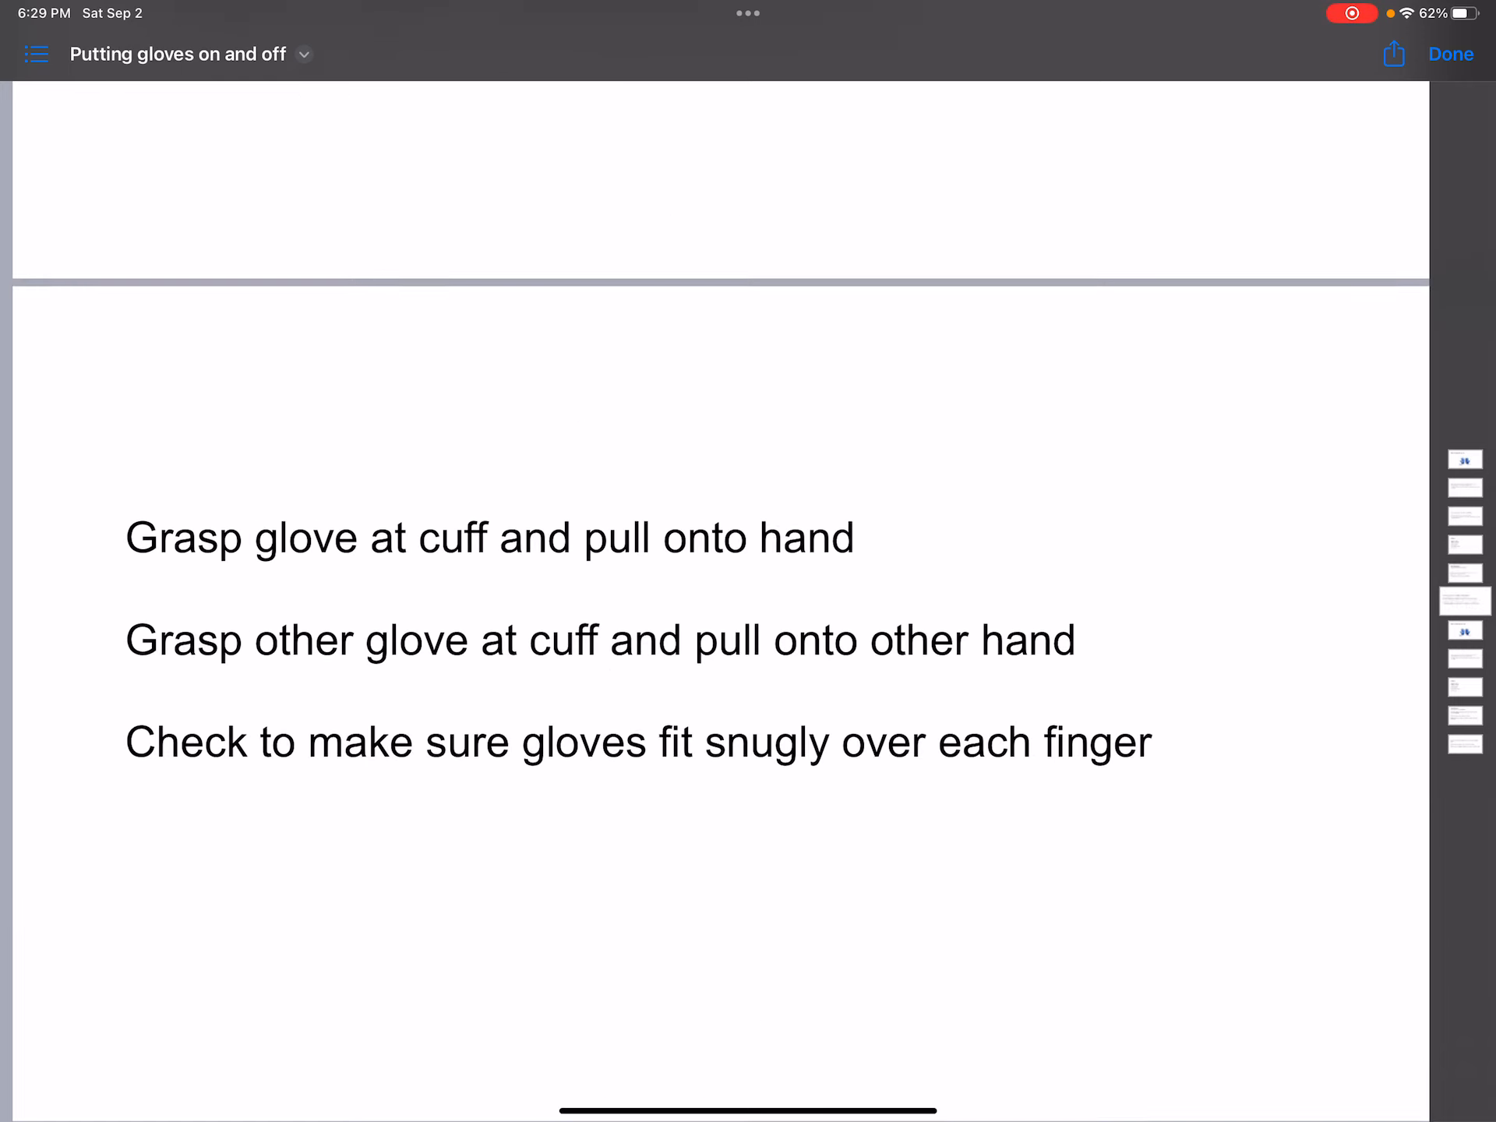